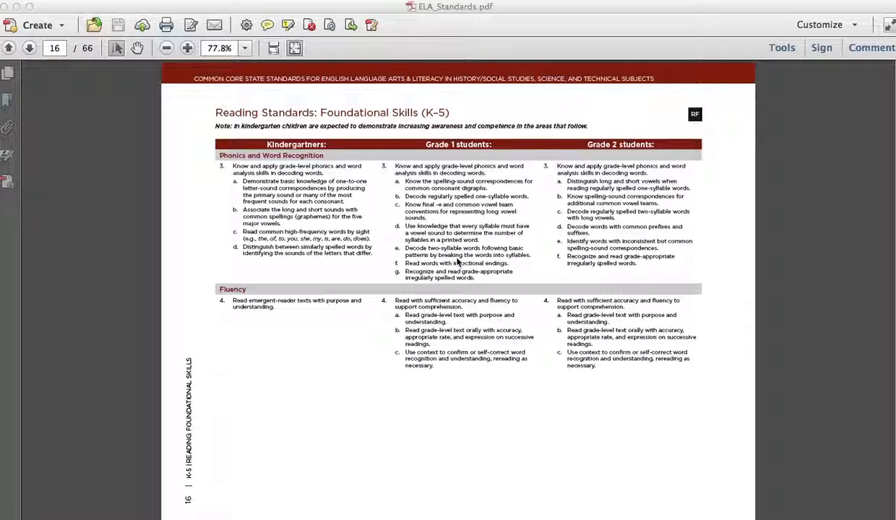
mouse_move(545, 286)
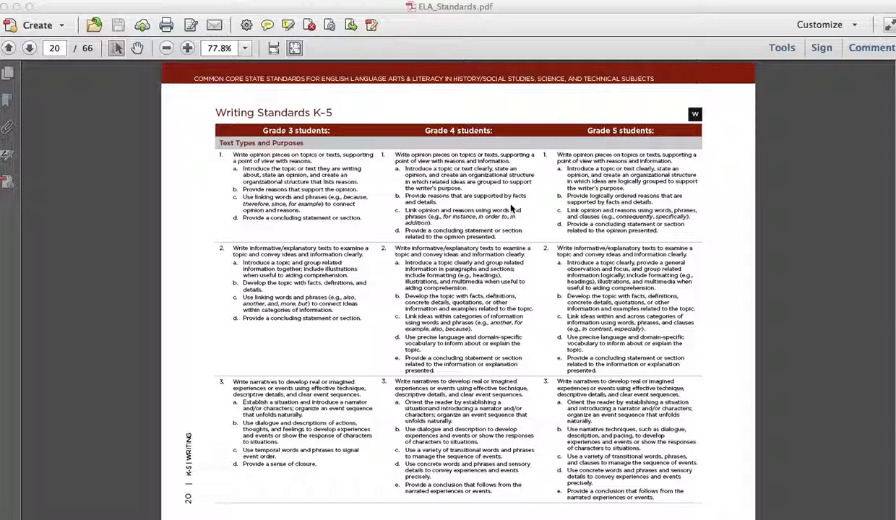
Return to page 19 with the K–2 Writing Standards and select a word in the Text Types row.
click(29, 48)
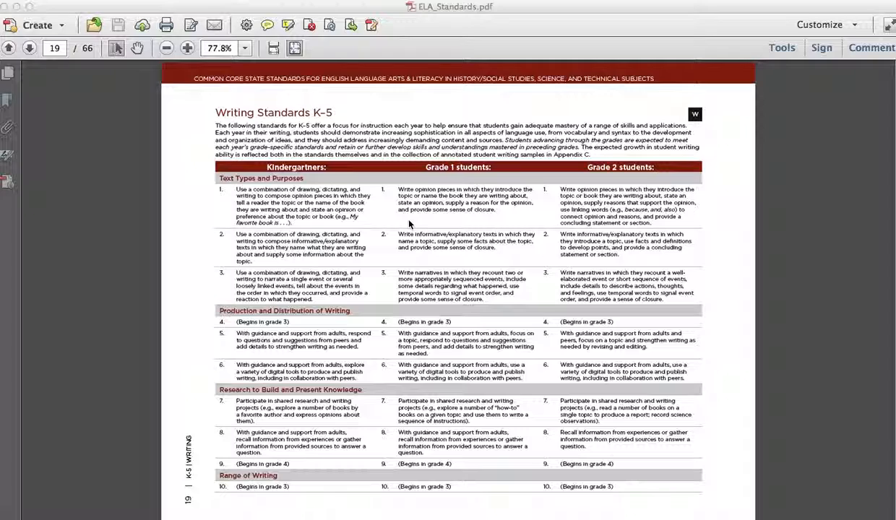
mouse_move(515, 206)
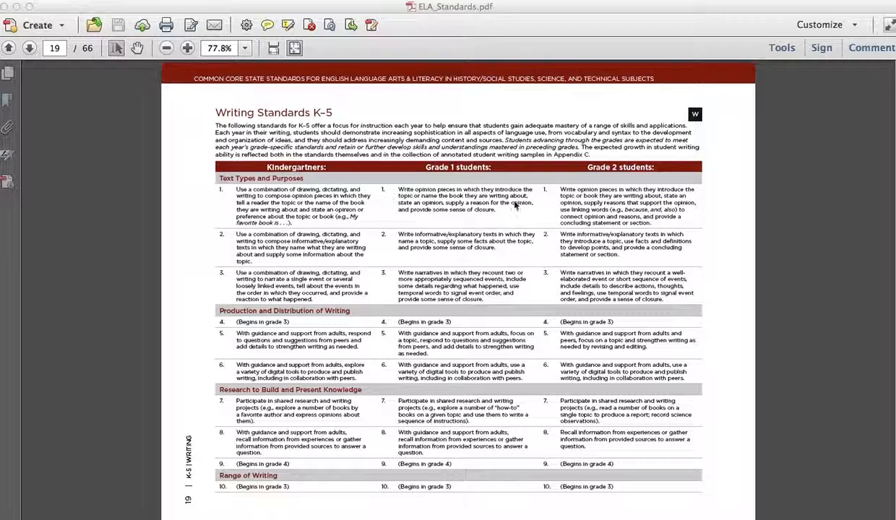
mouse_move(578, 193)
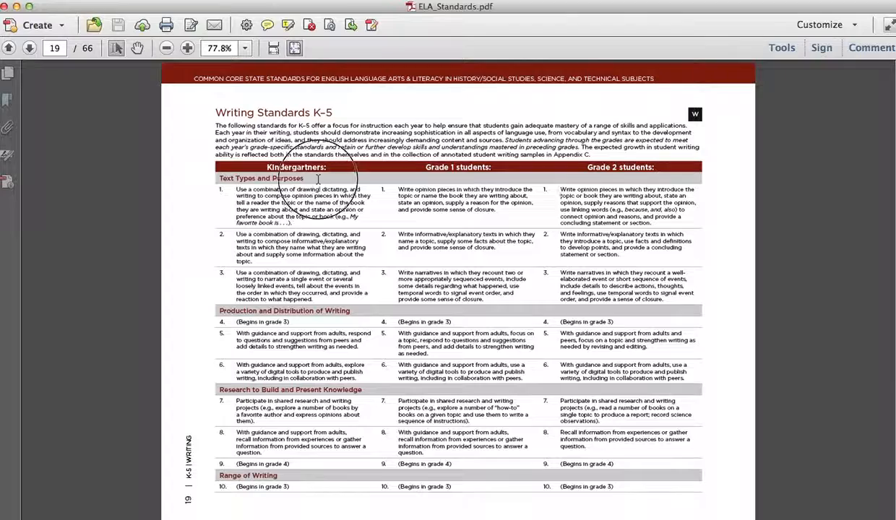
double_click(578, 195)
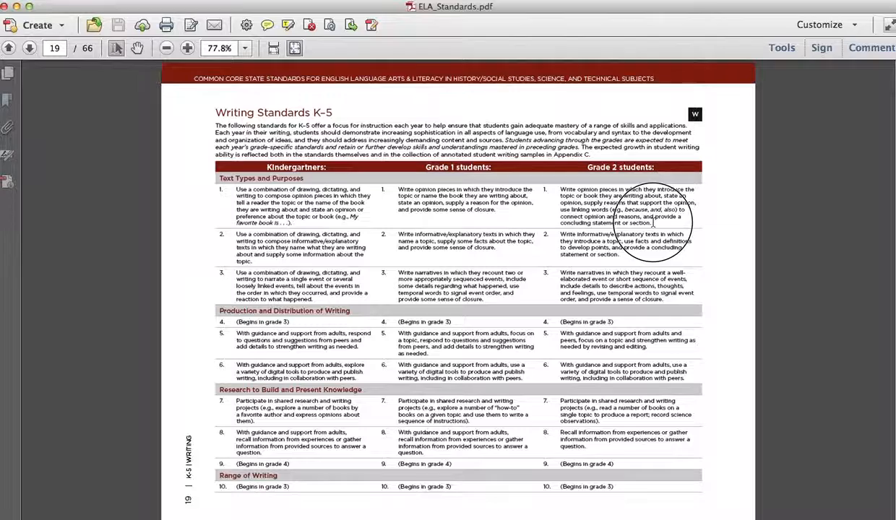
Drag-select passages of narrative writing standard 3 on the grades 6–8 page.
drag(561, 190, 654, 223)
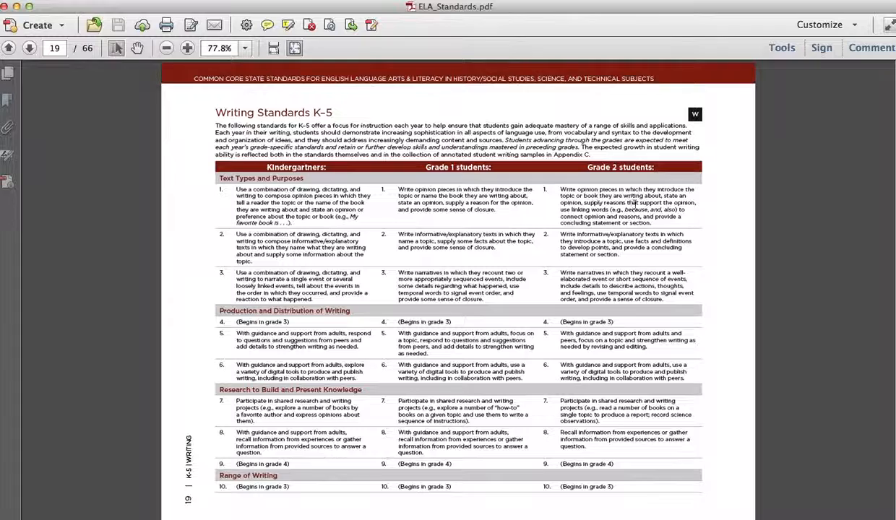
drag(628, 203, 691, 203)
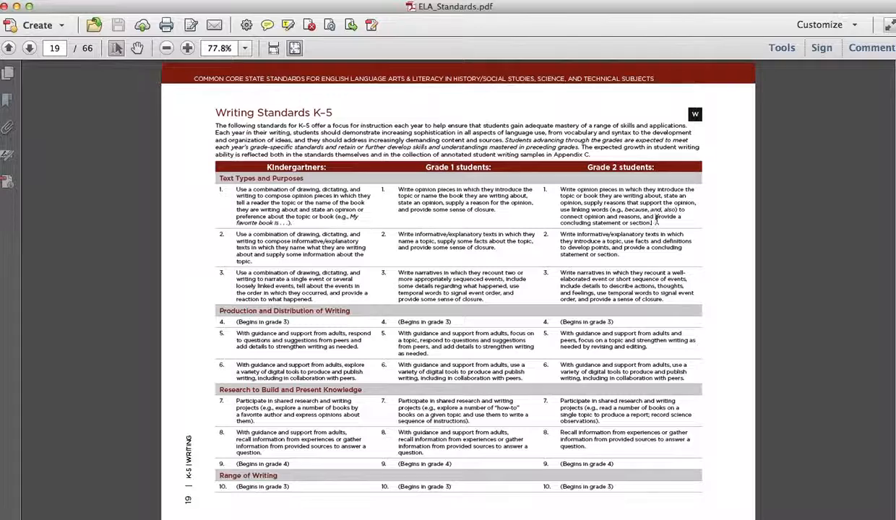
drag(560, 189, 654, 222)
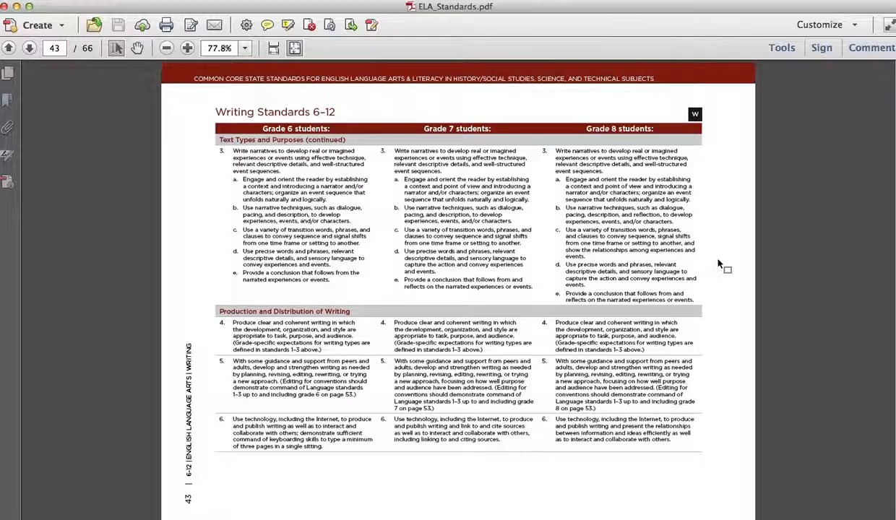
click(29, 48)
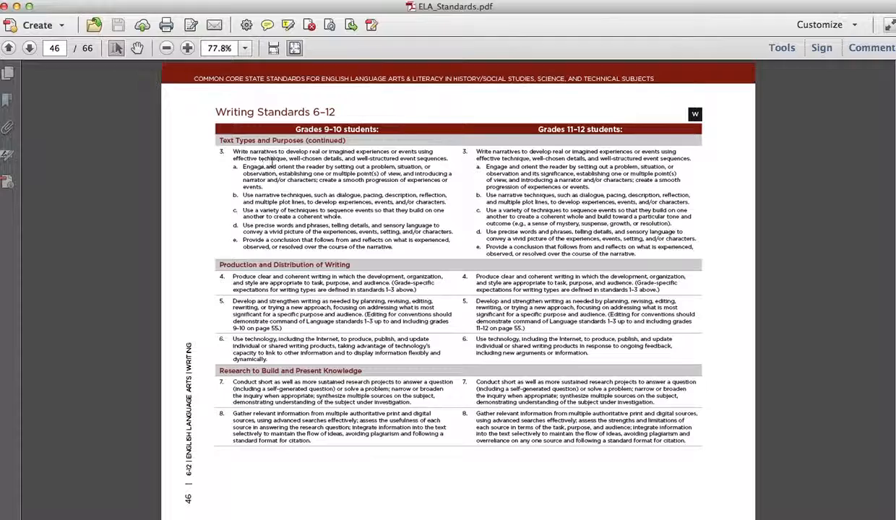
Go back from page 46 to page 45 with grades 9–10 writing standards 1 and 2.
click(9, 47)
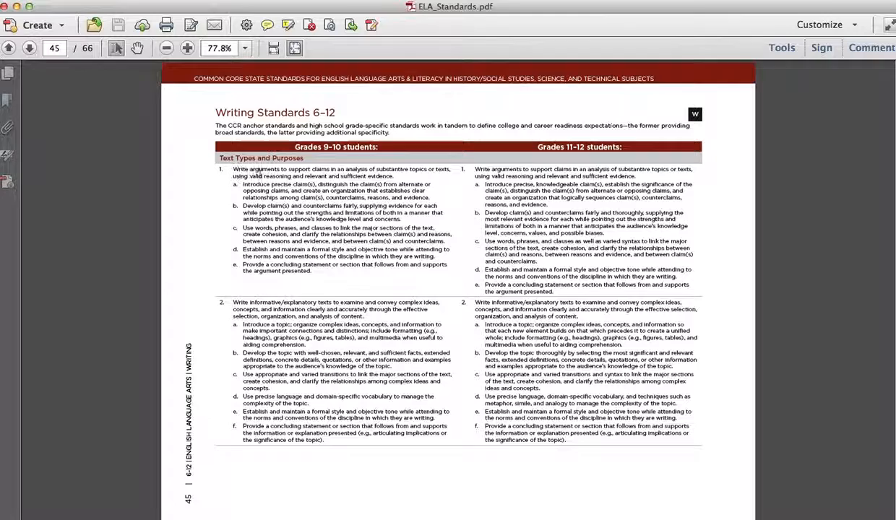
Move forward to page 46 showing grades 9–10 narrative writing standard 3 a–e.
click(29, 48)
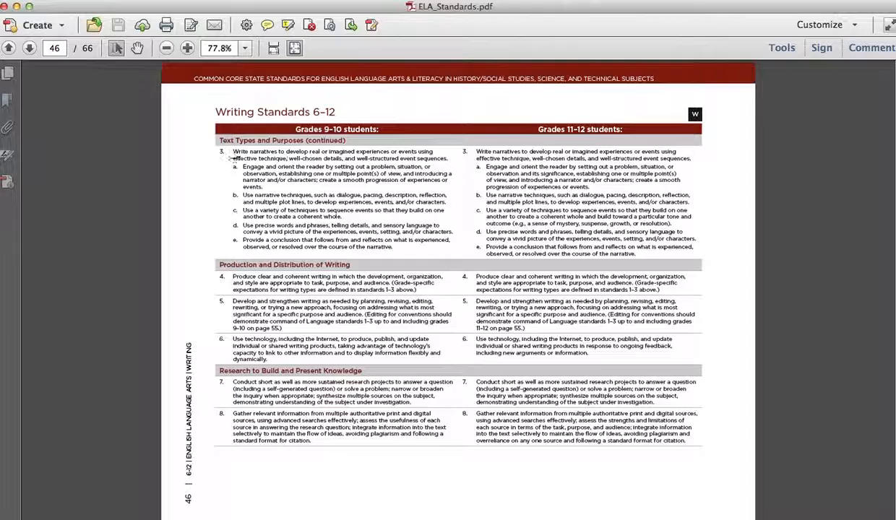
double_click(258, 158)
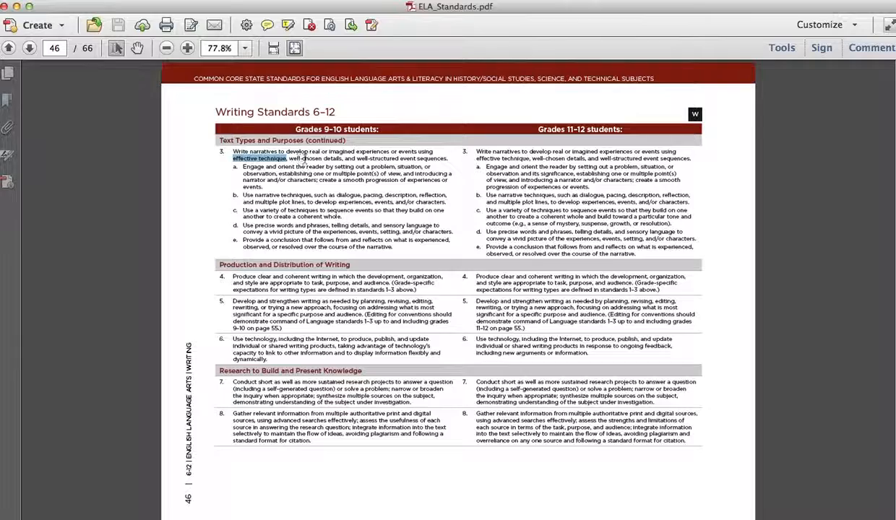
click(240, 173)
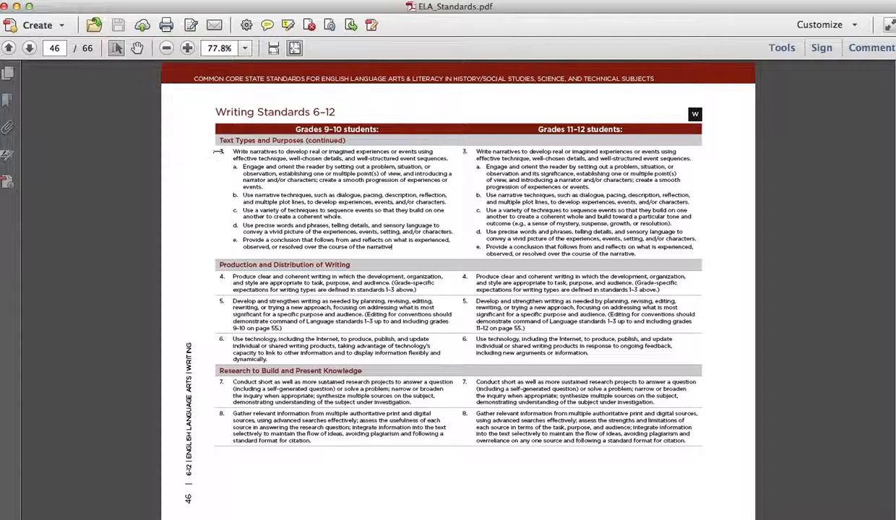
Drag-select the text of grades 9–10 narrative standard 3c and the start of 3d.
drag(232, 151, 405, 248)
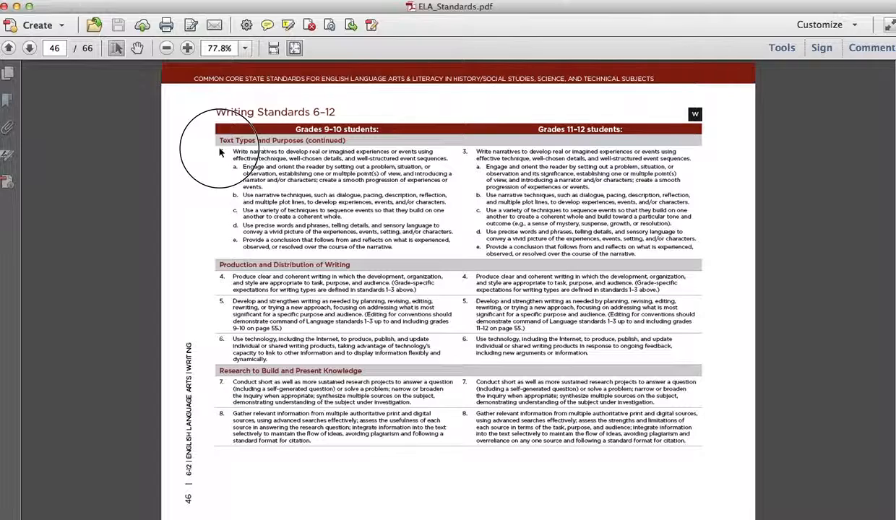
drag(232, 151, 325, 195)
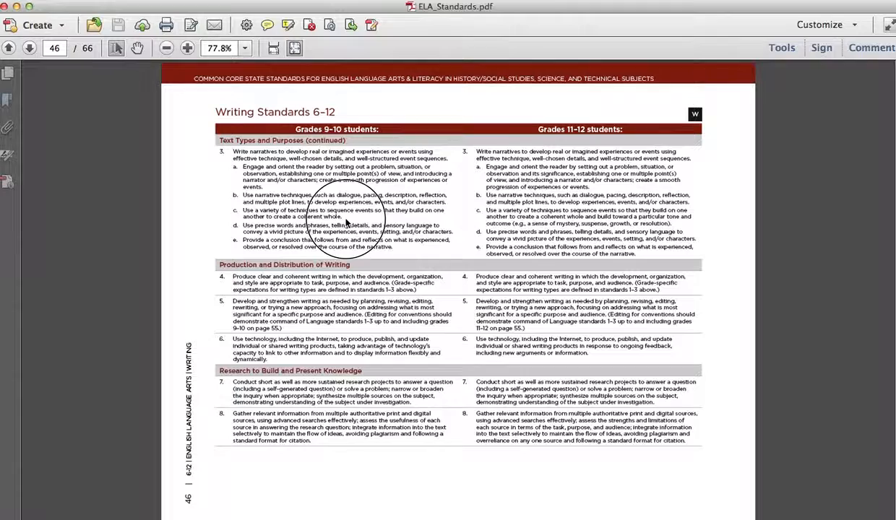
drag(242, 210, 339, 224)
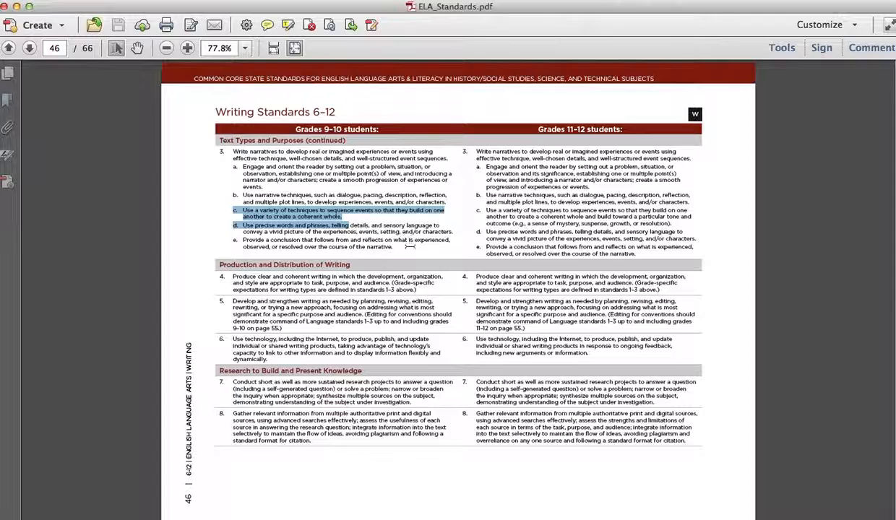